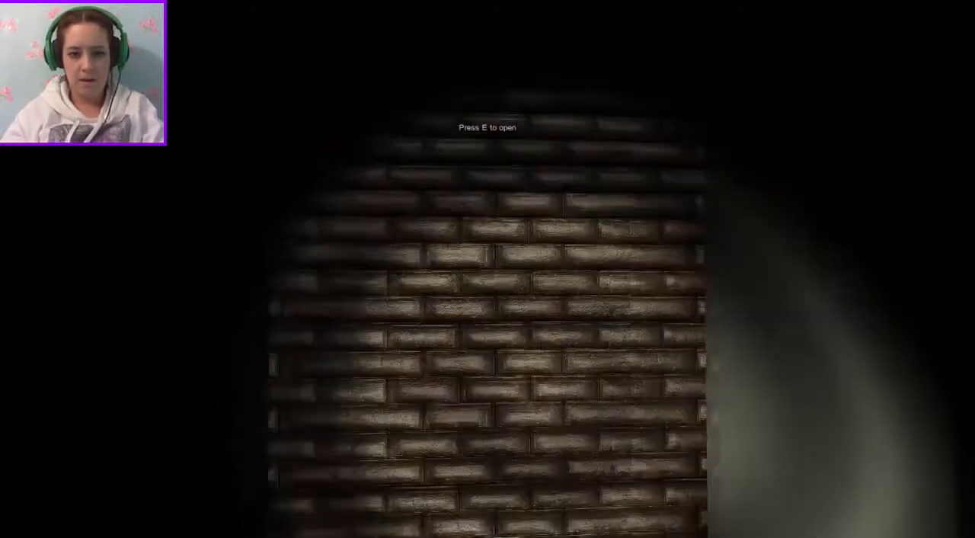
pyautogui.press('e')
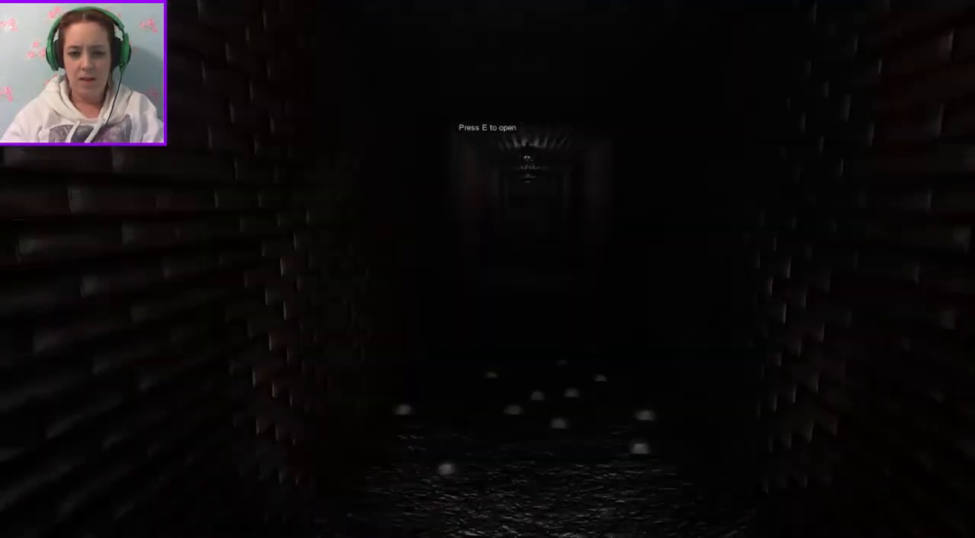
pyautogui.press('e')
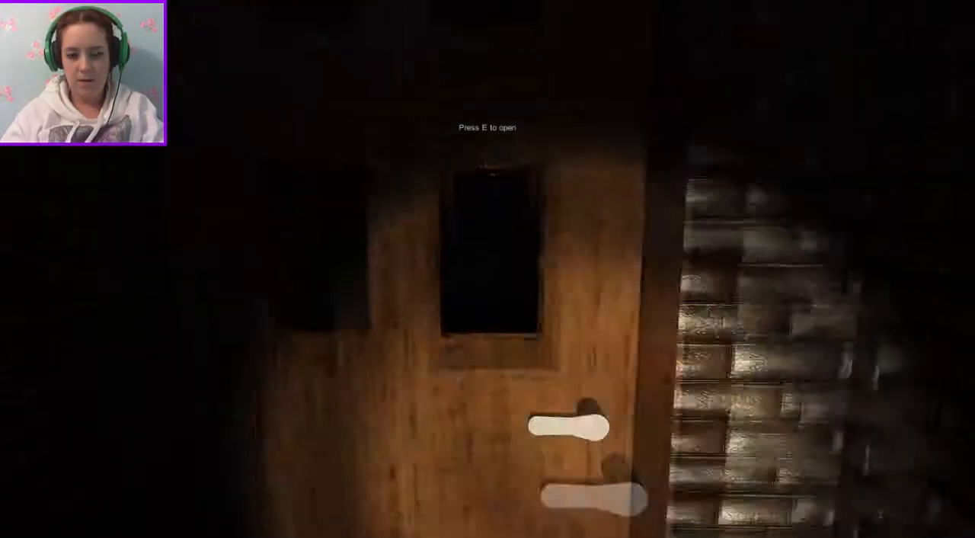
pyautogui.press('e')
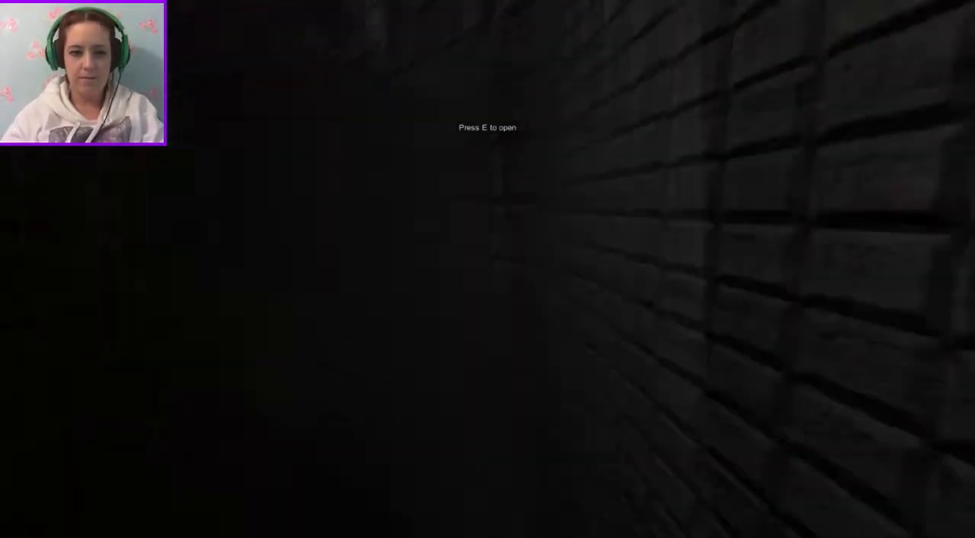
pyautogui.press('e')
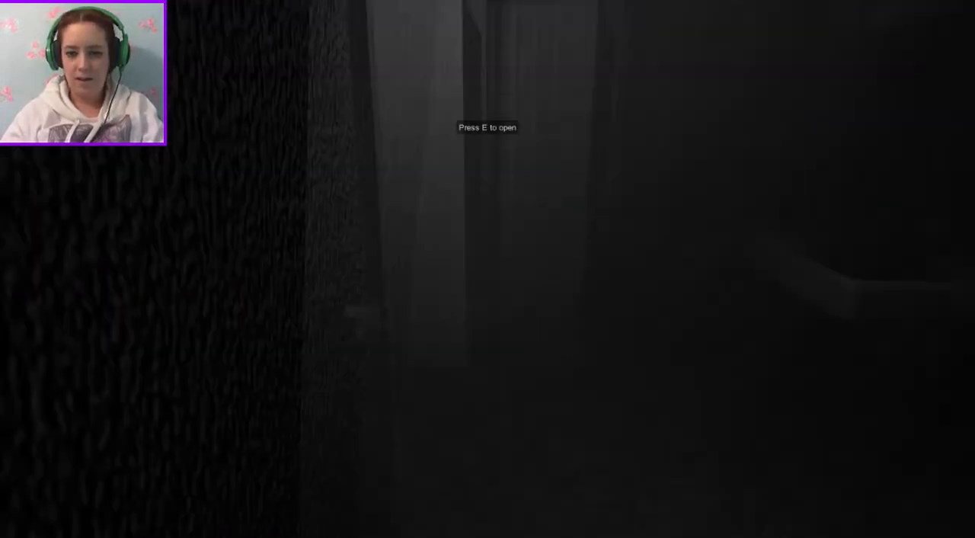
pyautogui.press('e')
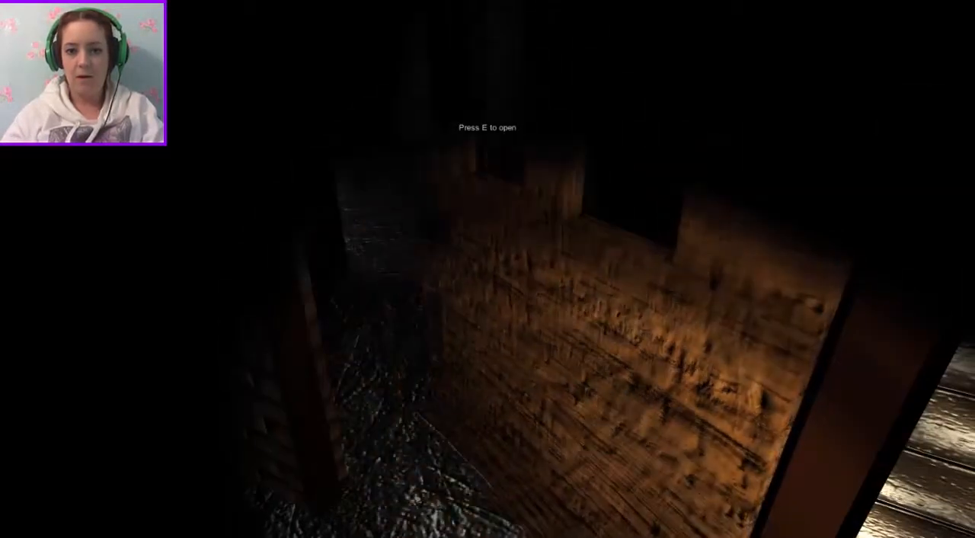
pyautogui.press('e')
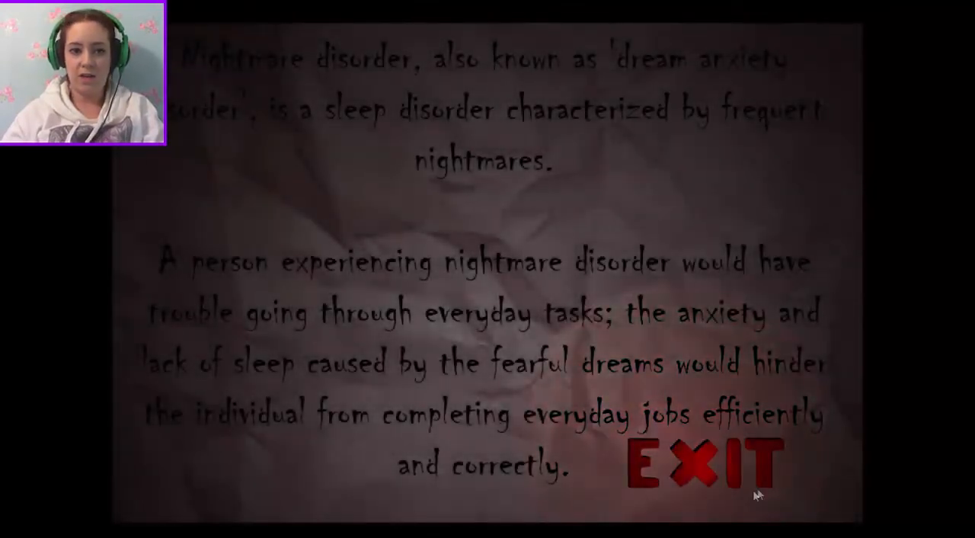
pyautogui.moveTo(843, 476)
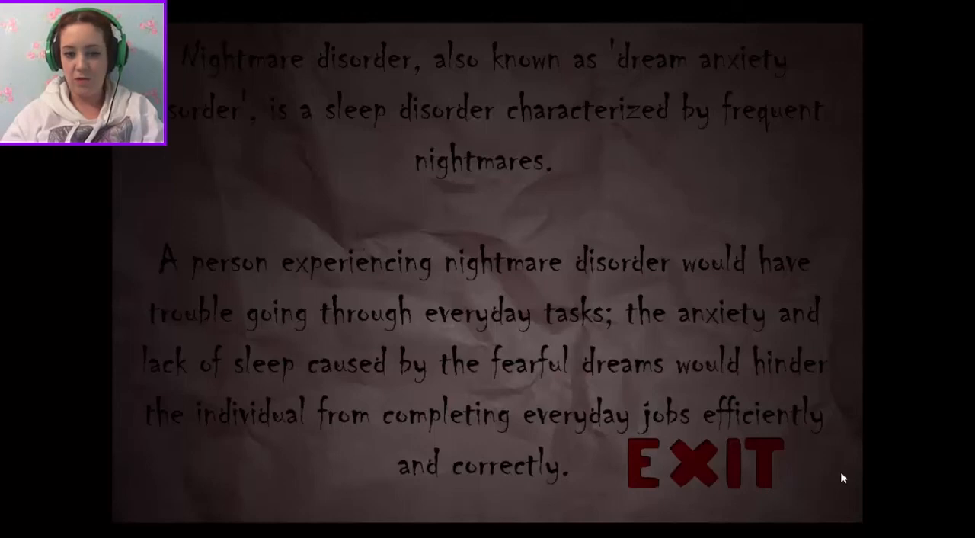
pyautogui.moveTo(785, 476)
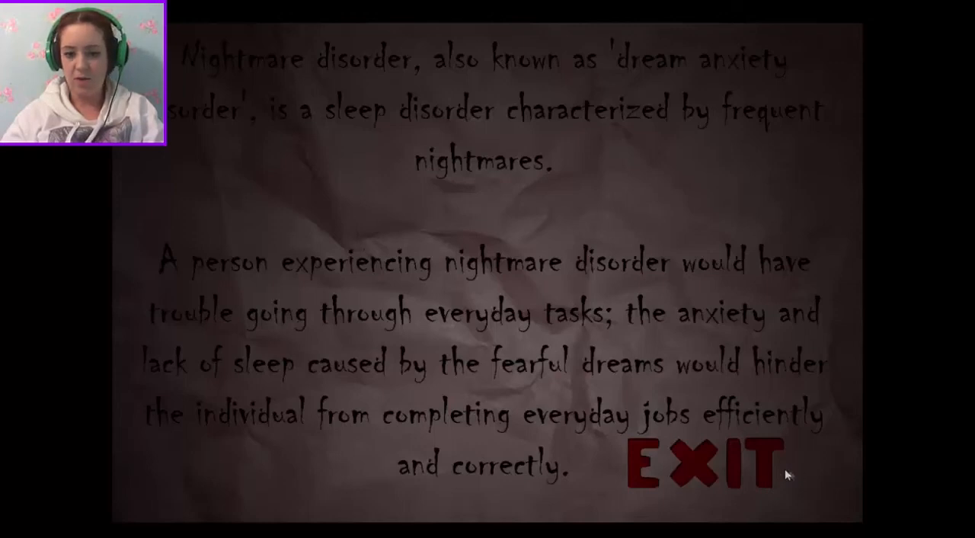
pyautogui.click(701, 465)
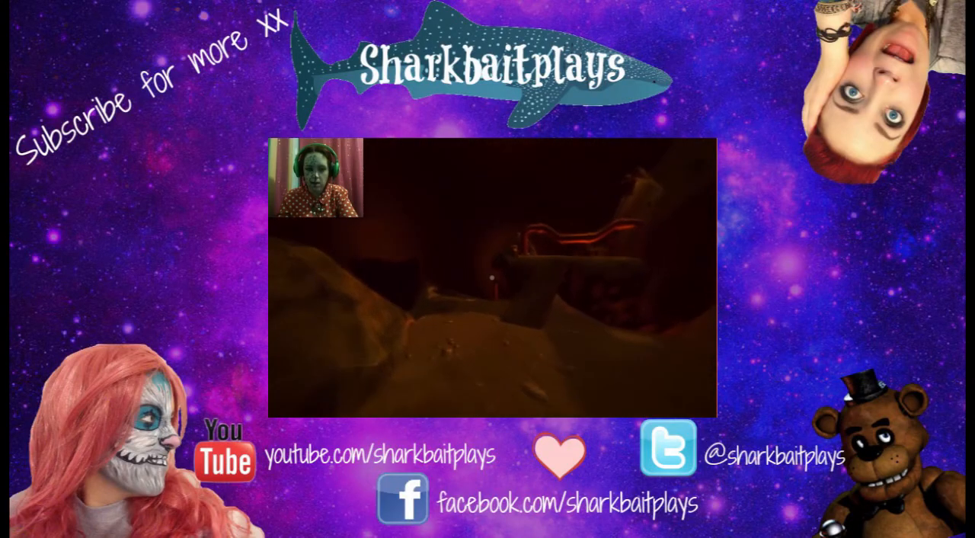